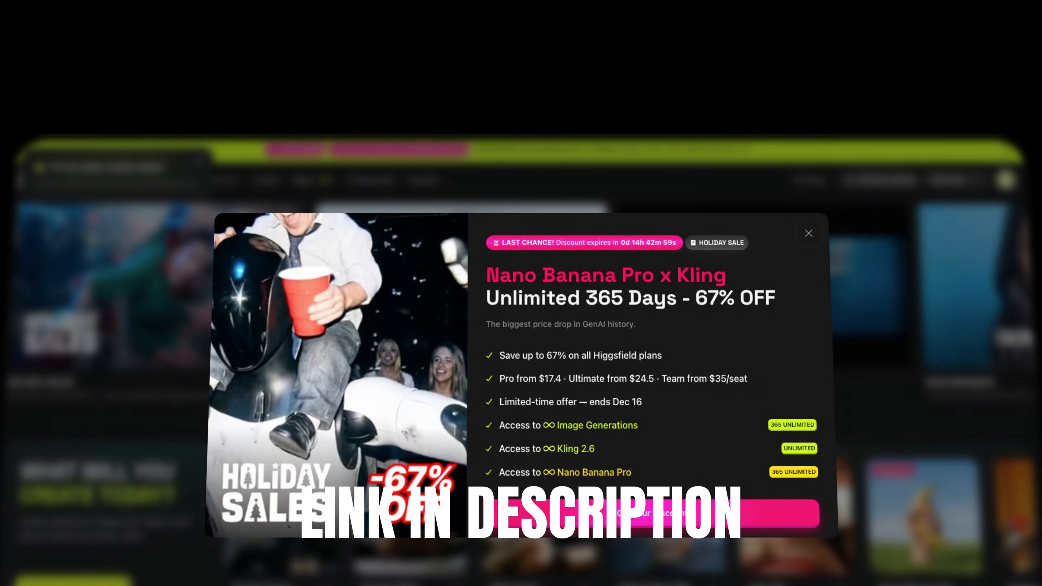
- Dismiss the Holiday Sale popup to reveal the Explore home page
click(809, 233)
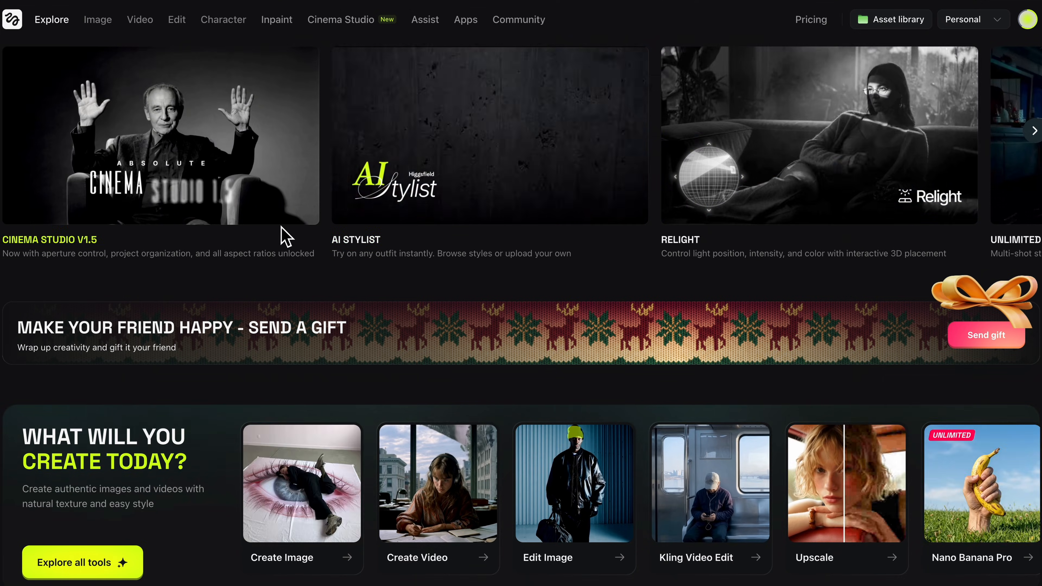
- Go to the Image generator and read through the Minecraft lava bridge Porsche prompt and negative prompt
click(97, 20)
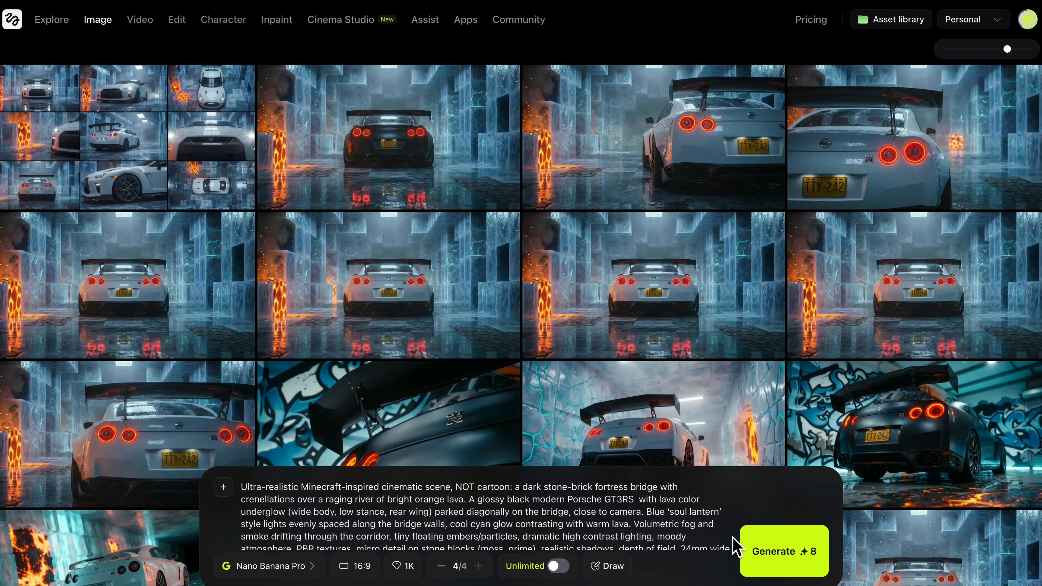
mouse_move(736, 545)
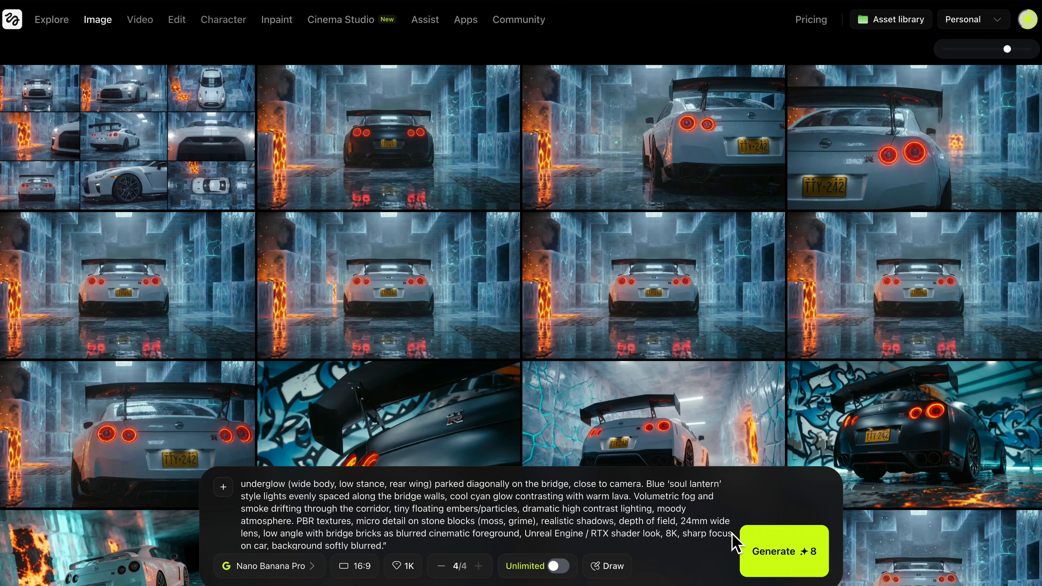
scroll(down, 3)
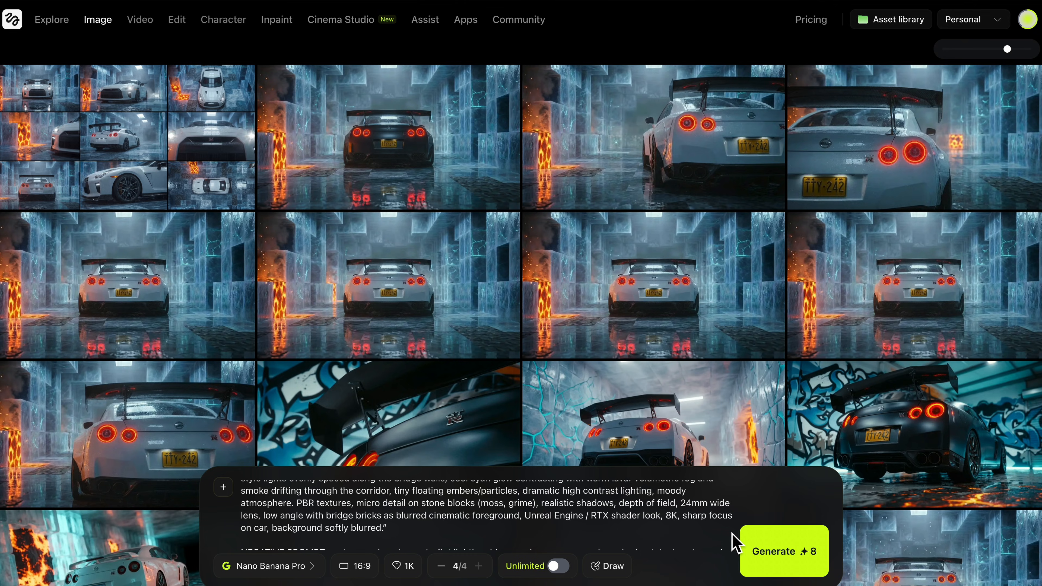
scroll(down, 3)
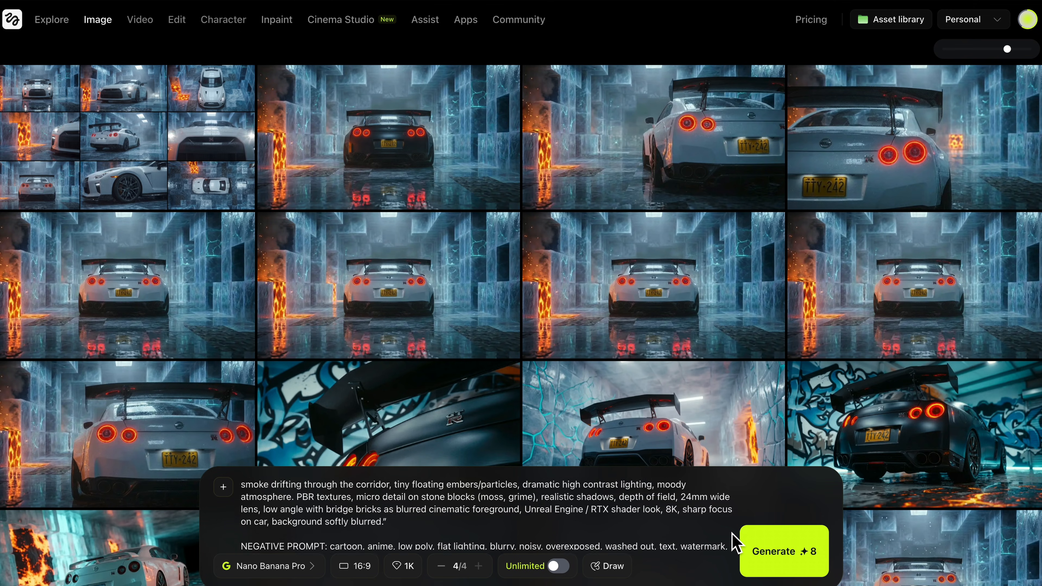
scroll(down, 3)
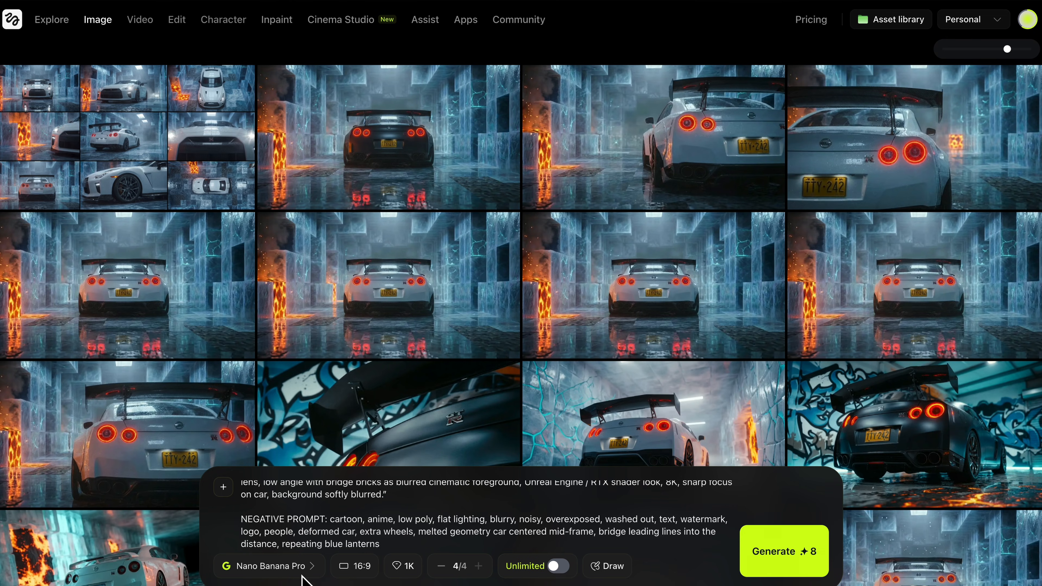
- Confirm 16:9 aspect ratio and 1K quality, then generate the four lava bridge Porsche images
click(360, 566)
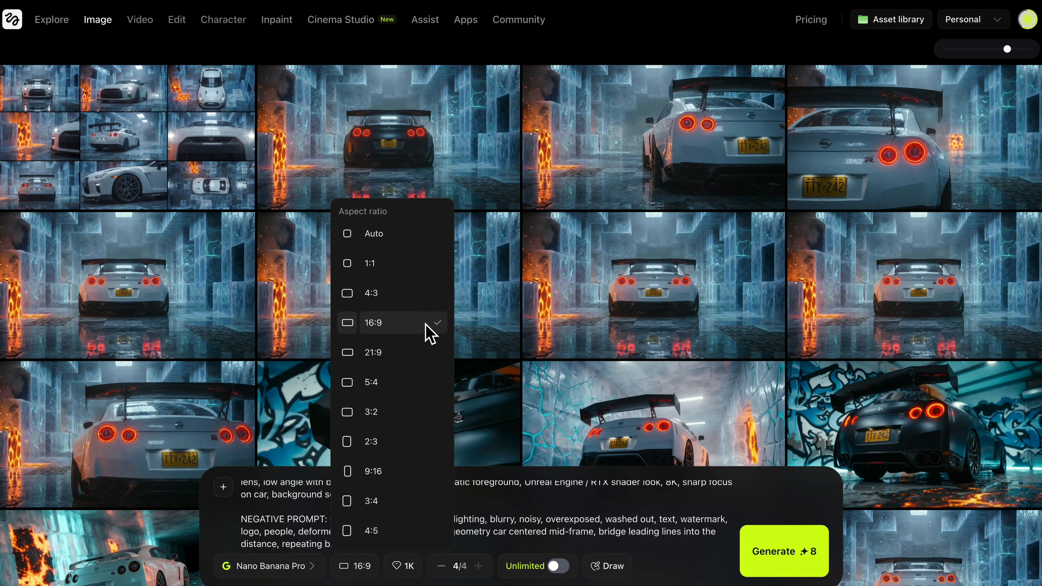
mouse_move(396, 479)
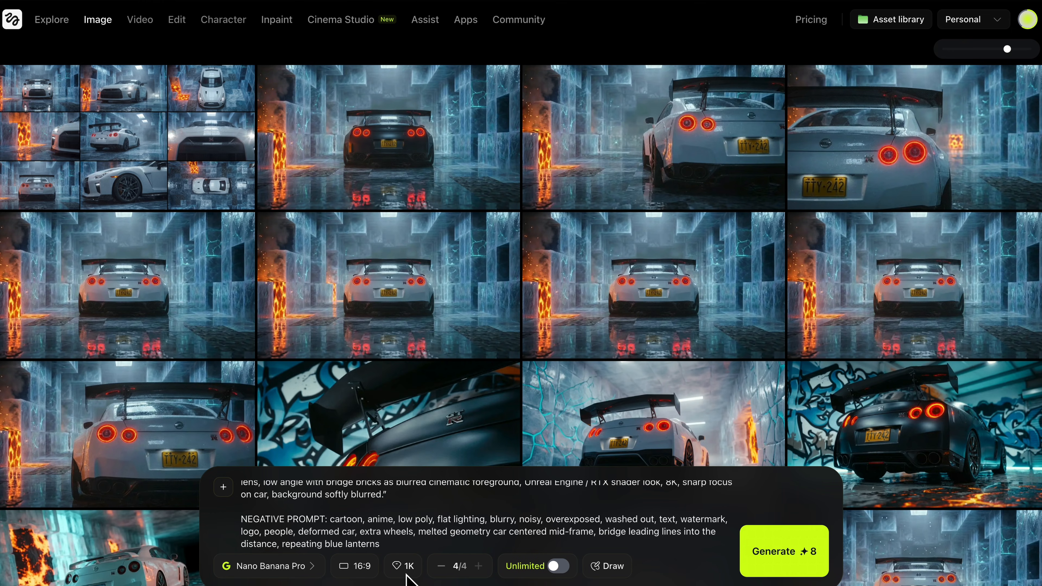
click(441, 566)
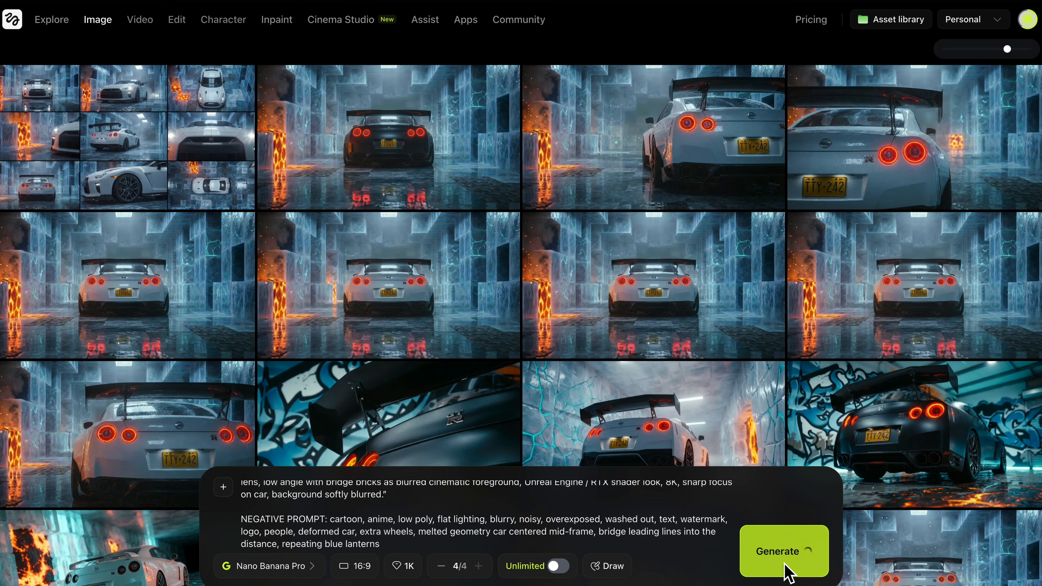
click(784, 551)
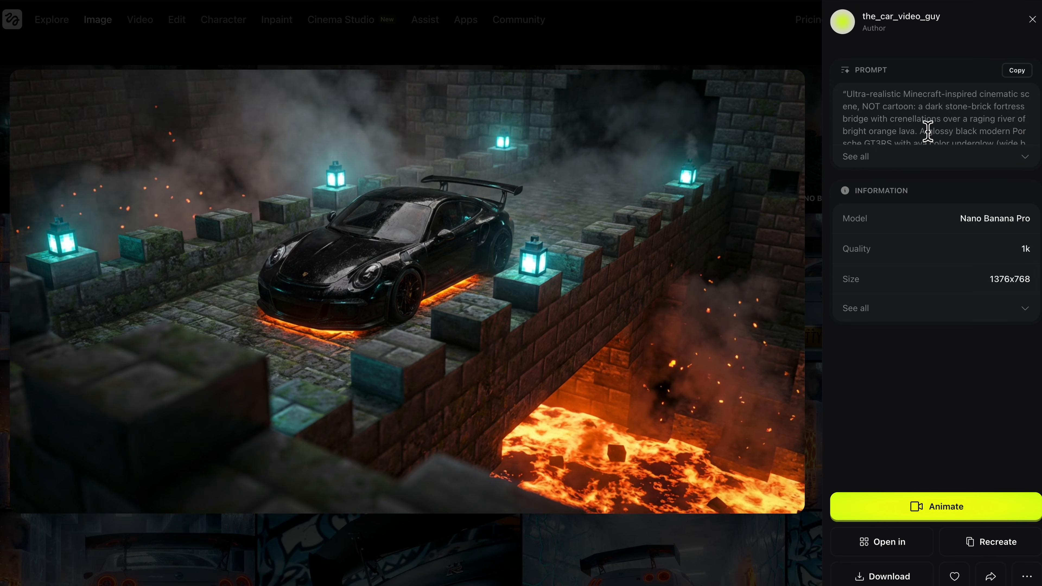
- Use the lava bridge render as reference with an edit prompt making the Porsche glossy dark, and start generating
click(1034, 20)
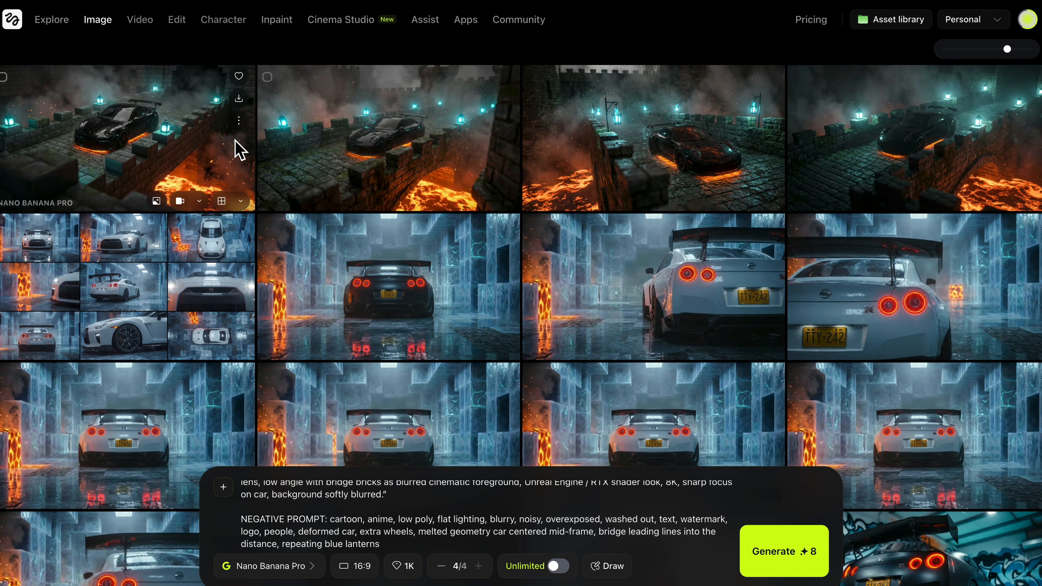
mouse_move(156, 201)
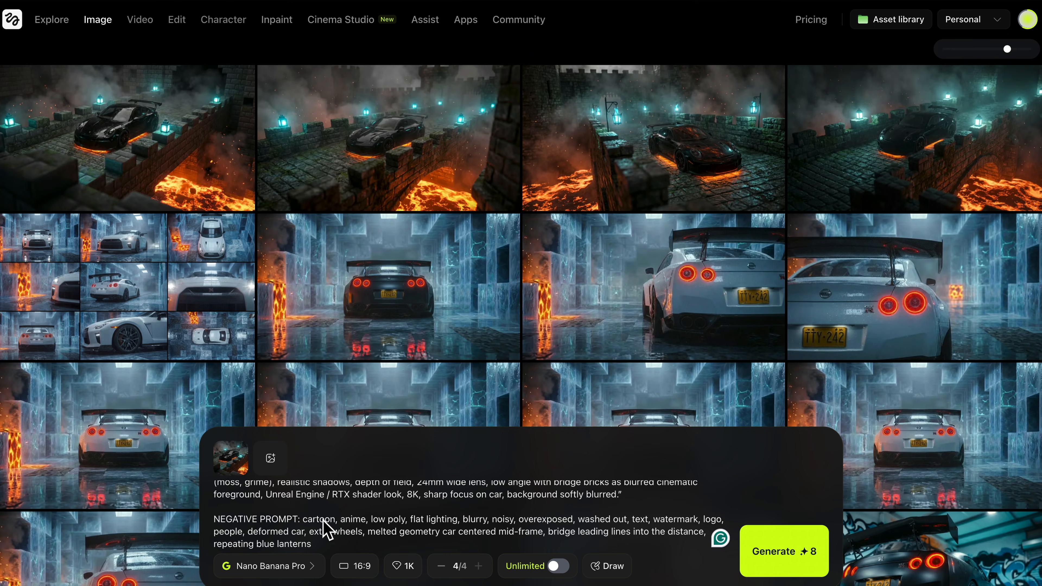
text(make the porsche)
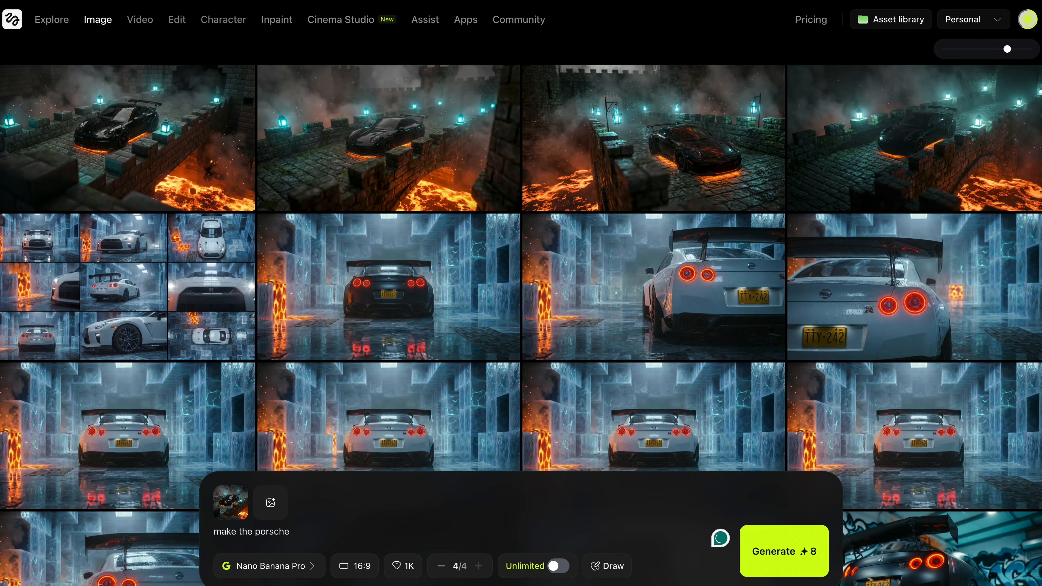
text(glossy dark)
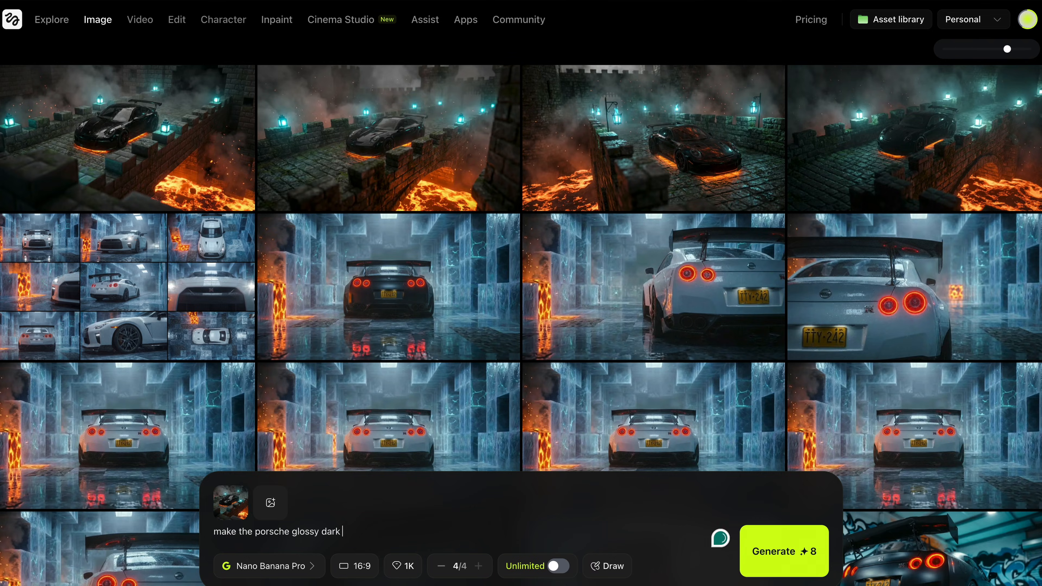
click(108, 133)
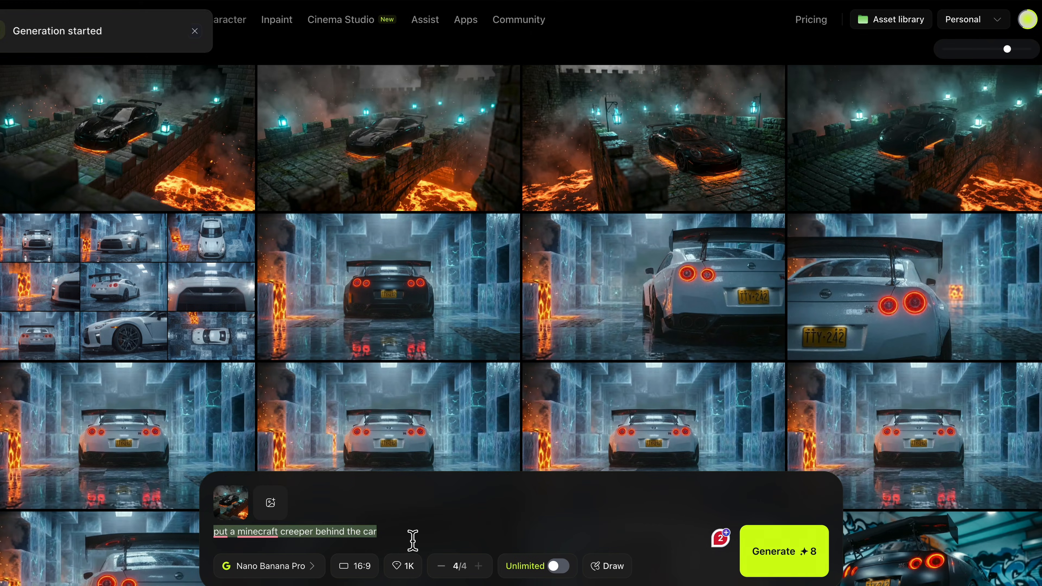
text(give the por)
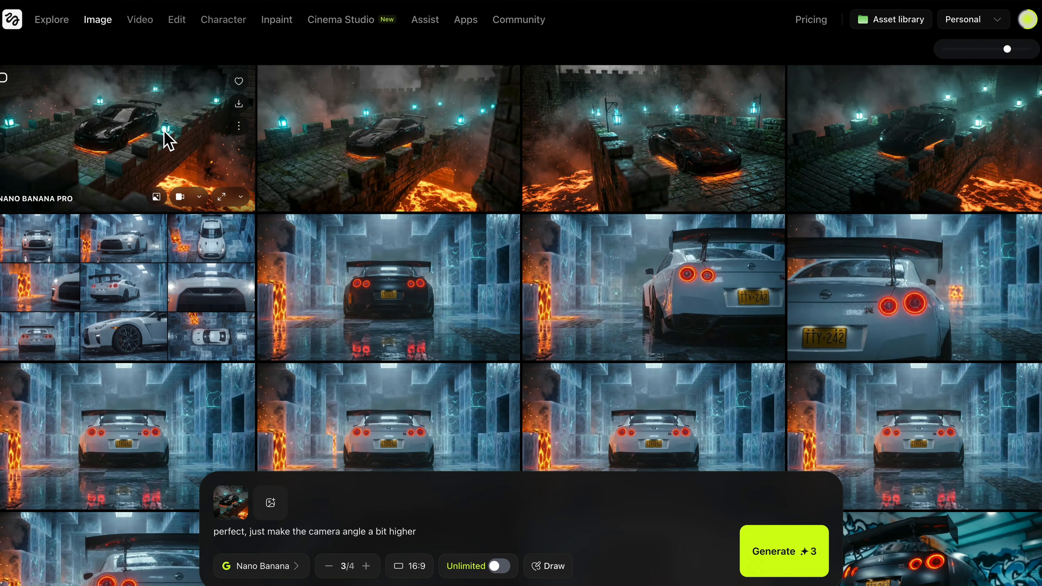
- Send the lava bridge Porsche image to the Upscale tool and upscale it with Topaz
click(106, 134)
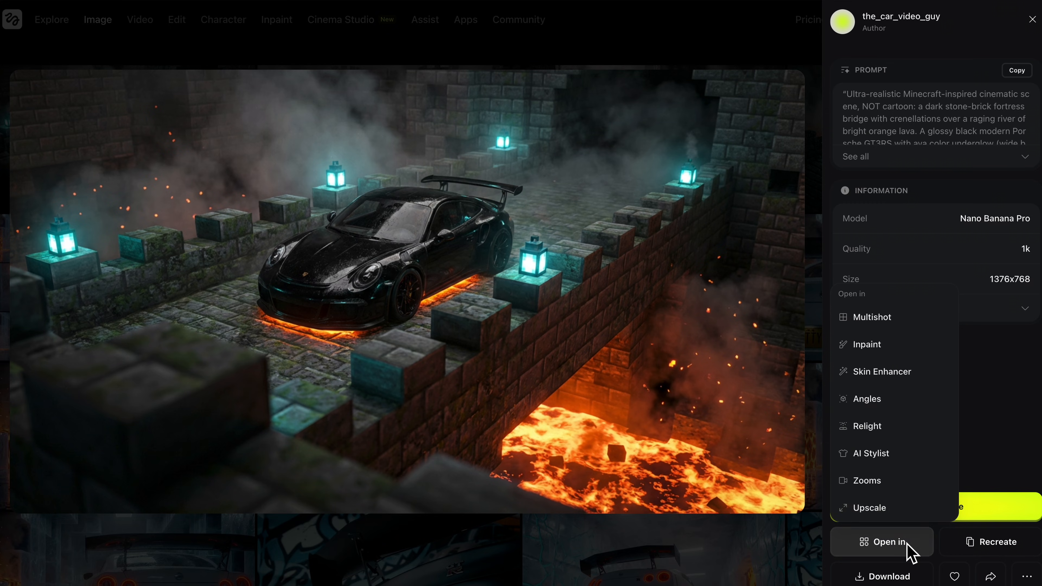
click(1032, 19)
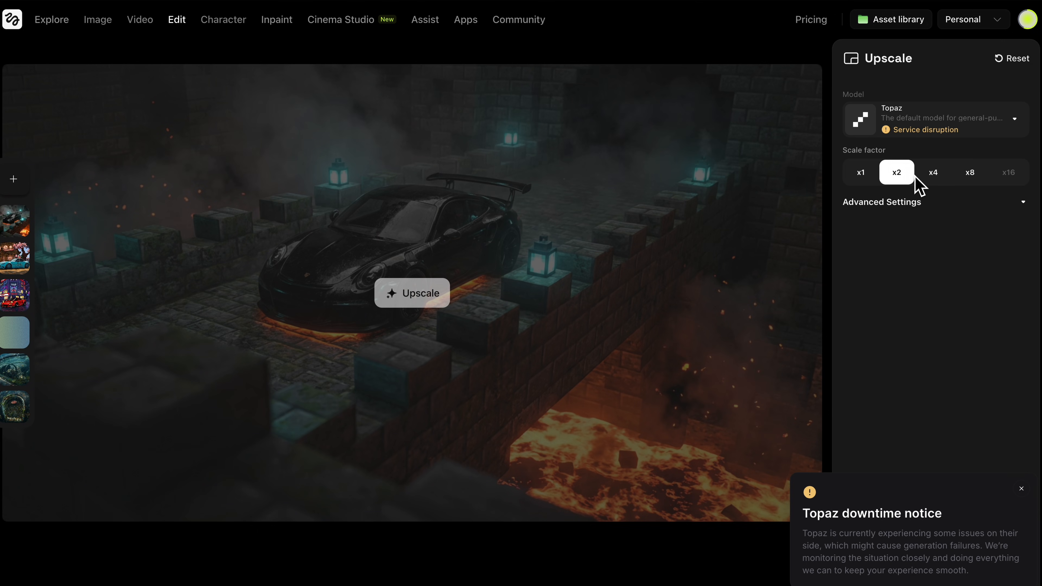
click(934, 172)
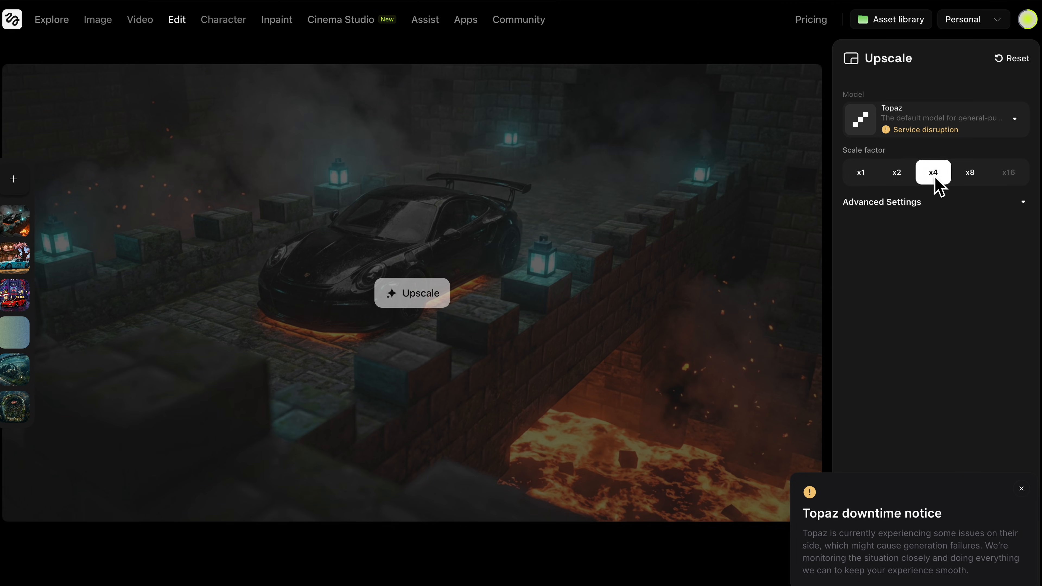
click(1022, 489)
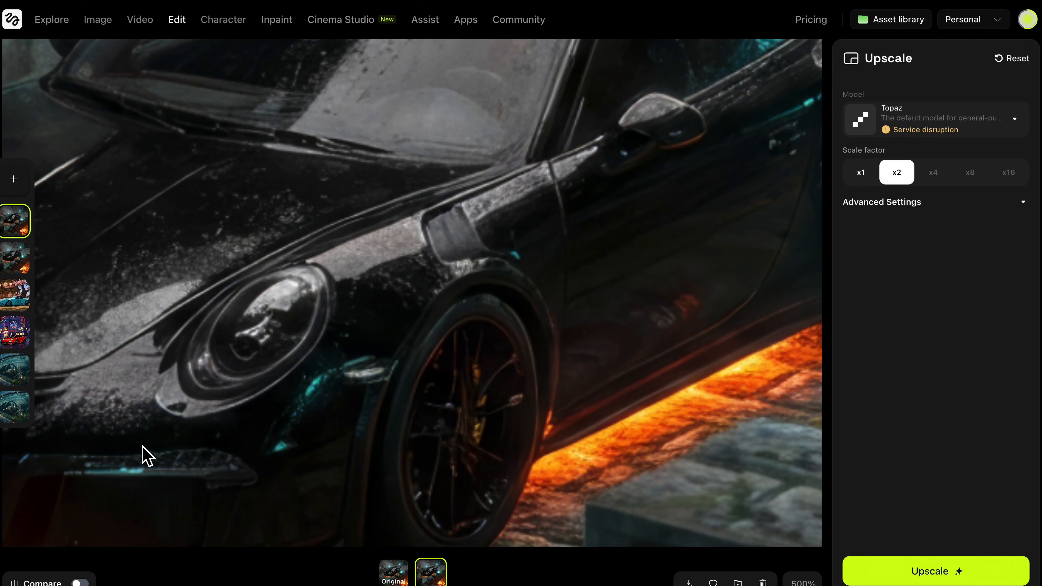
- Turn on Compare and slide the split across the car's front and headlight to check the upscale
click(80, 584)
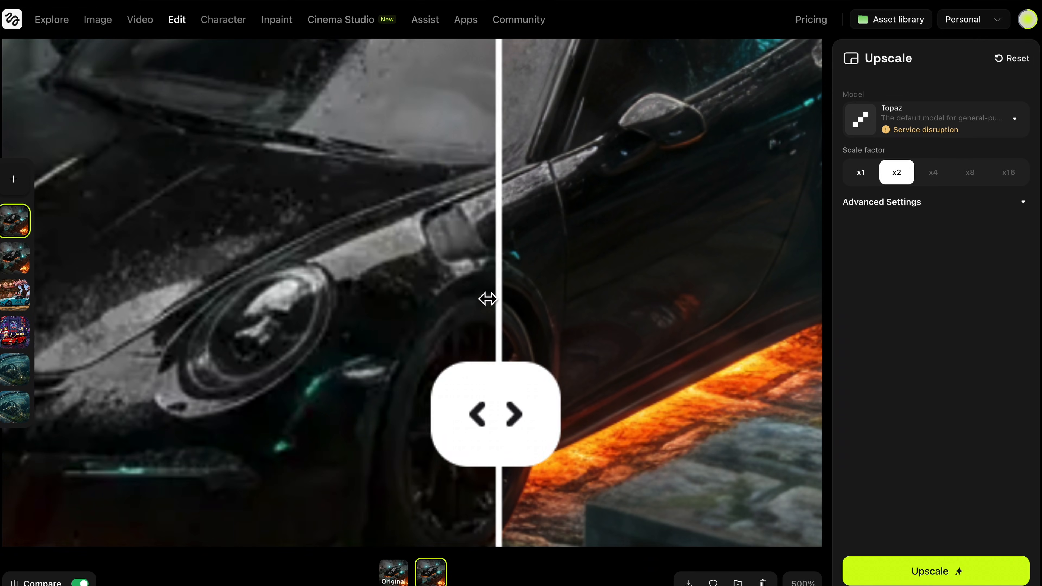
drag(489, 298, 422, 364)
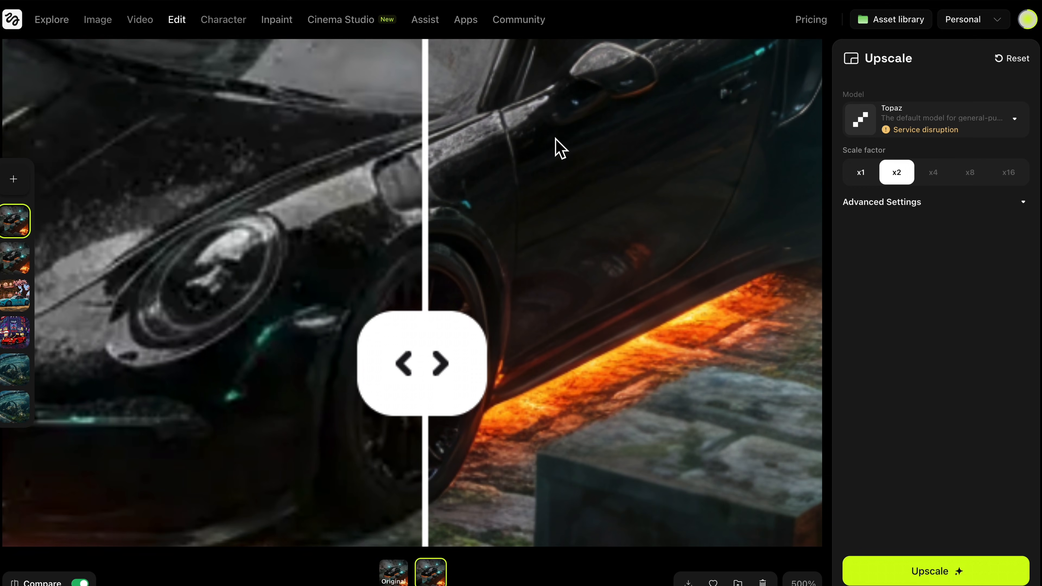
drag(421, 364, 227, 438)
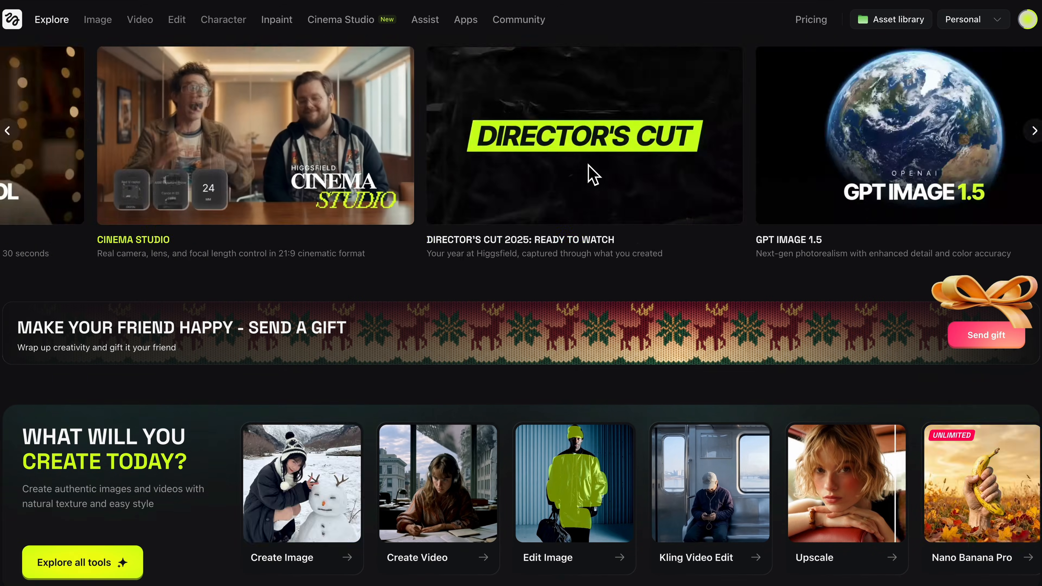
- Launch the Shots app, load the lava bridge Porsche image and generate its nine multi-angle shots
click(1034, 131)
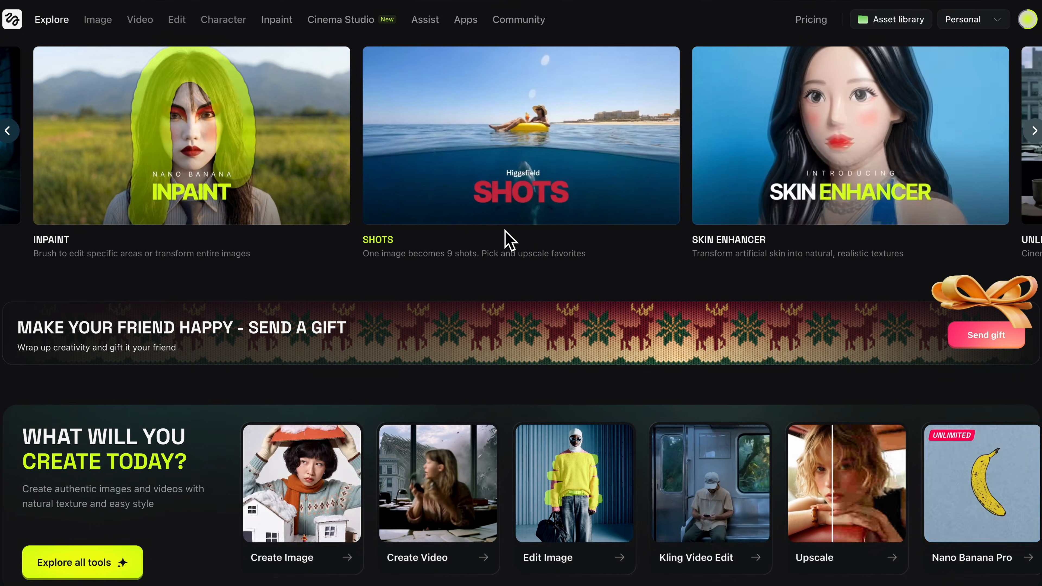
click(521, 136)
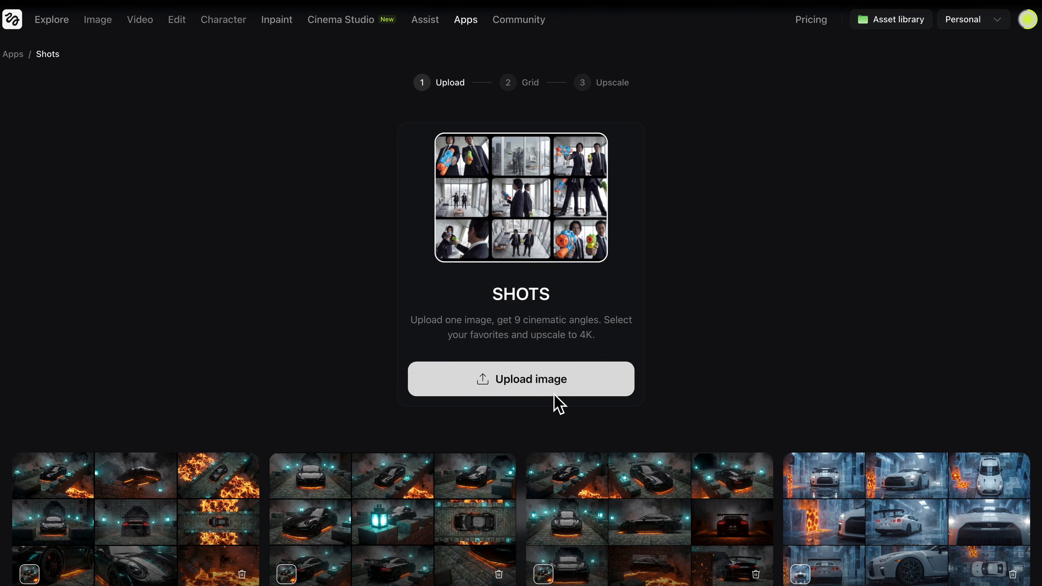
click(531, 379)
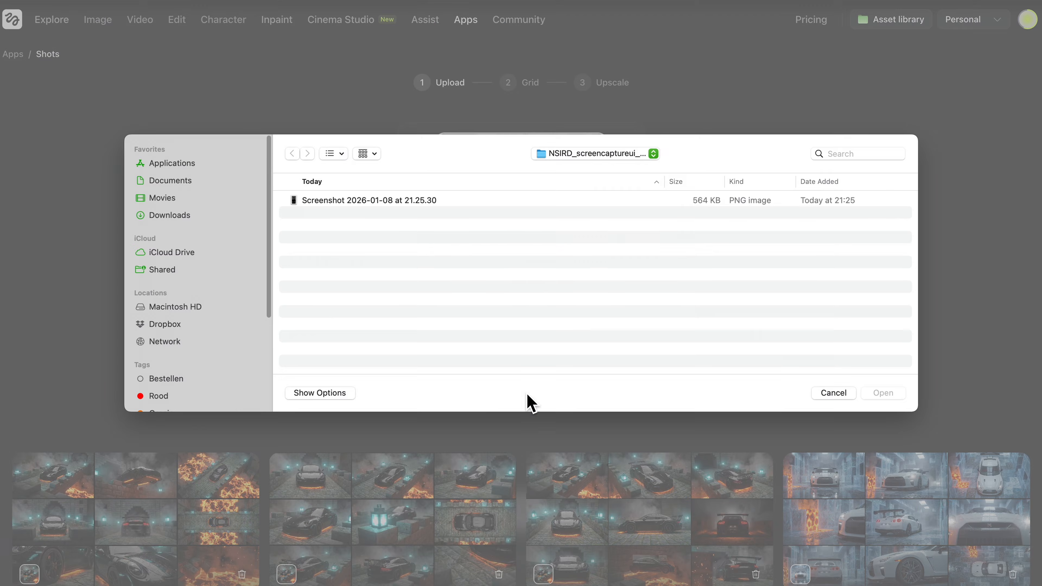
click(169, 215)
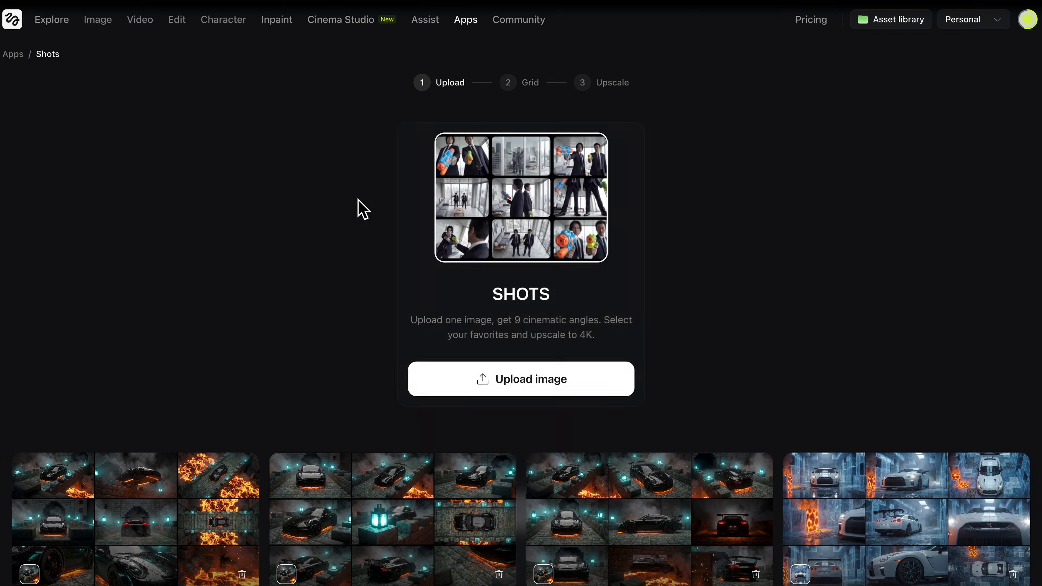
click(426, 456)
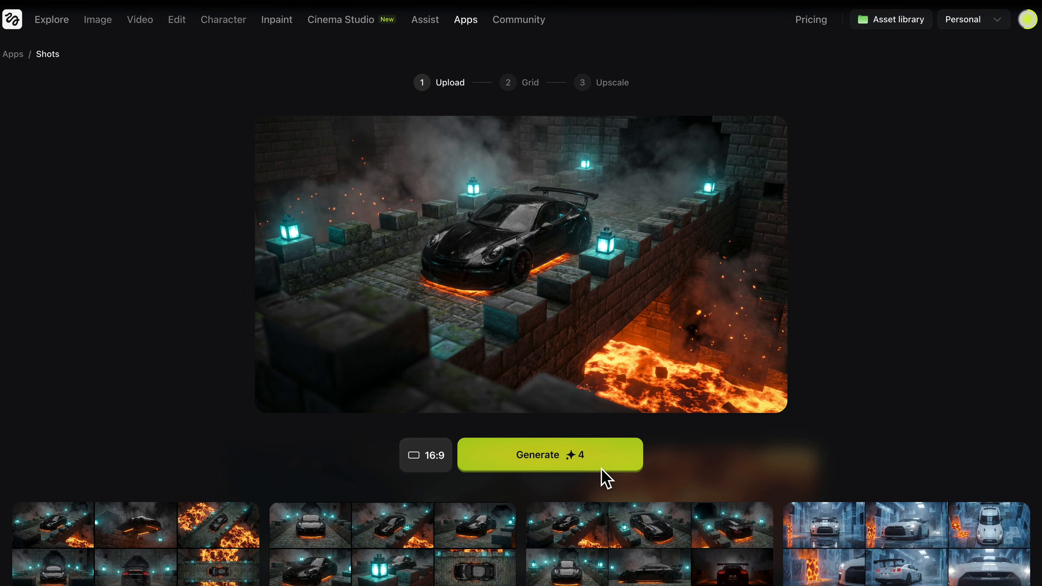
click(549, 455)
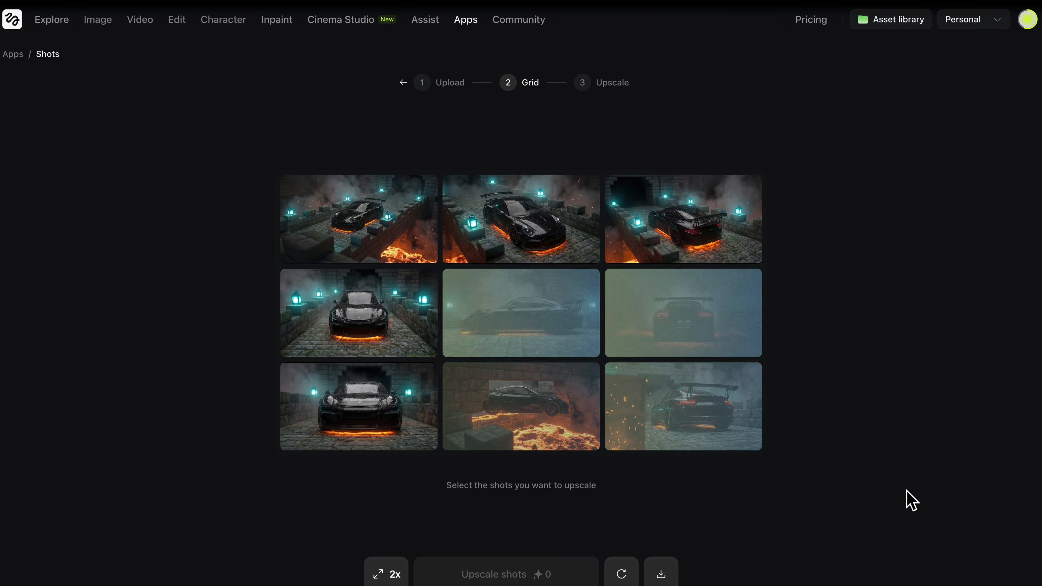
- Select the two high angles, front view and rear three-quarter shot, and start upscaling the four
scroll(down, 3)
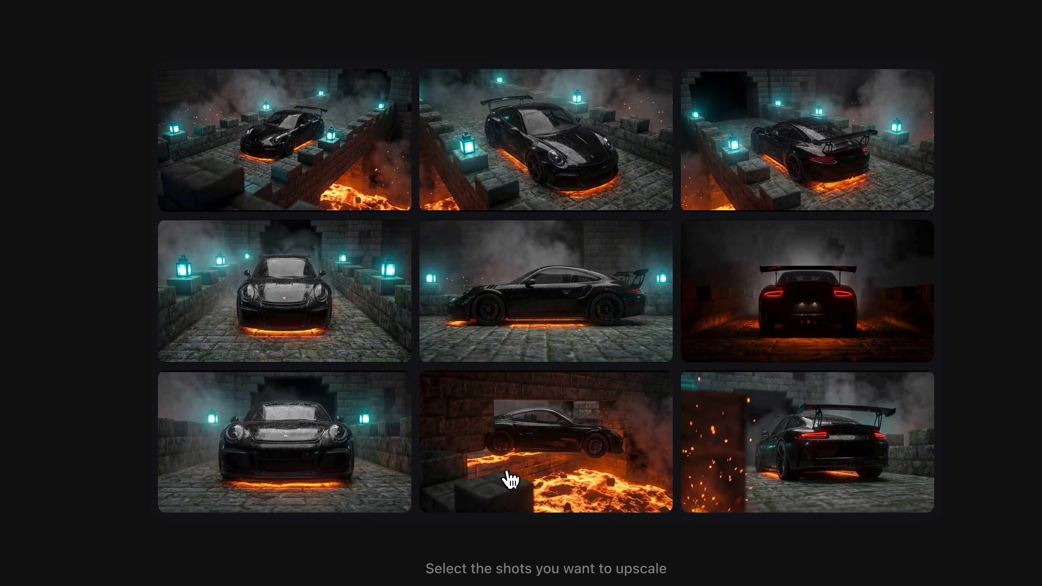
click(279, 140)
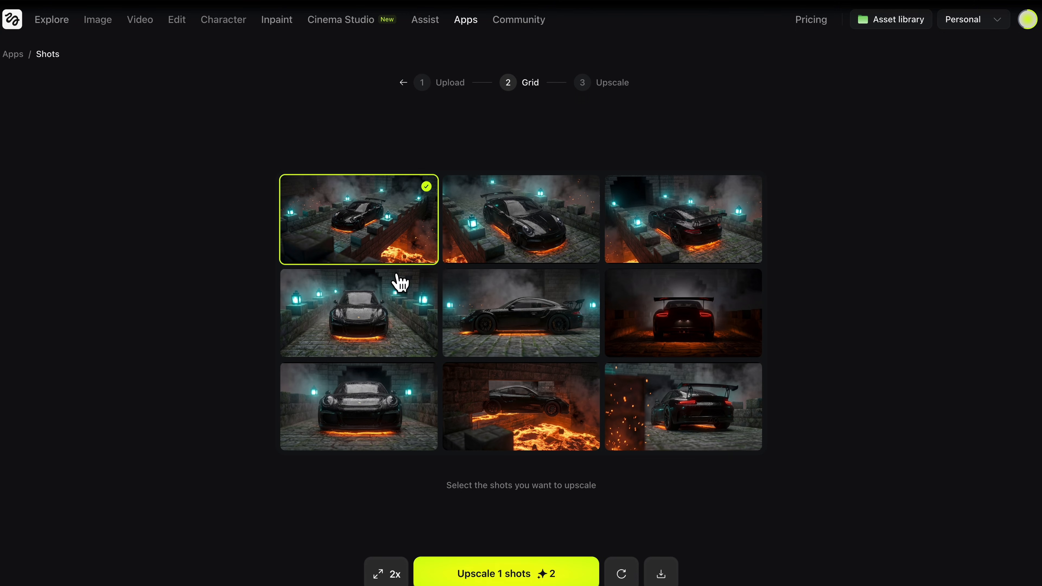
click(358, 314)
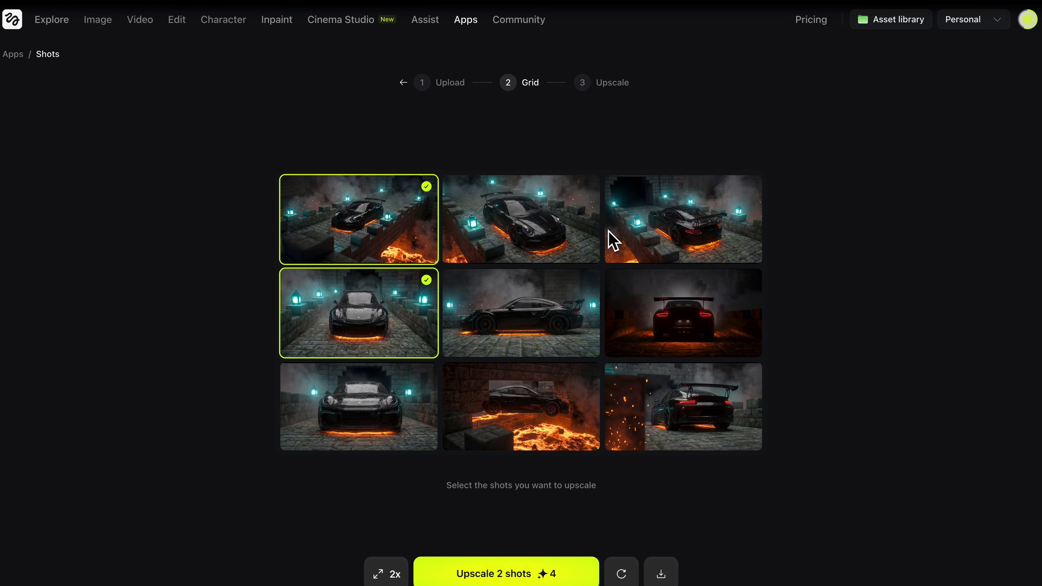
click(682, 220)
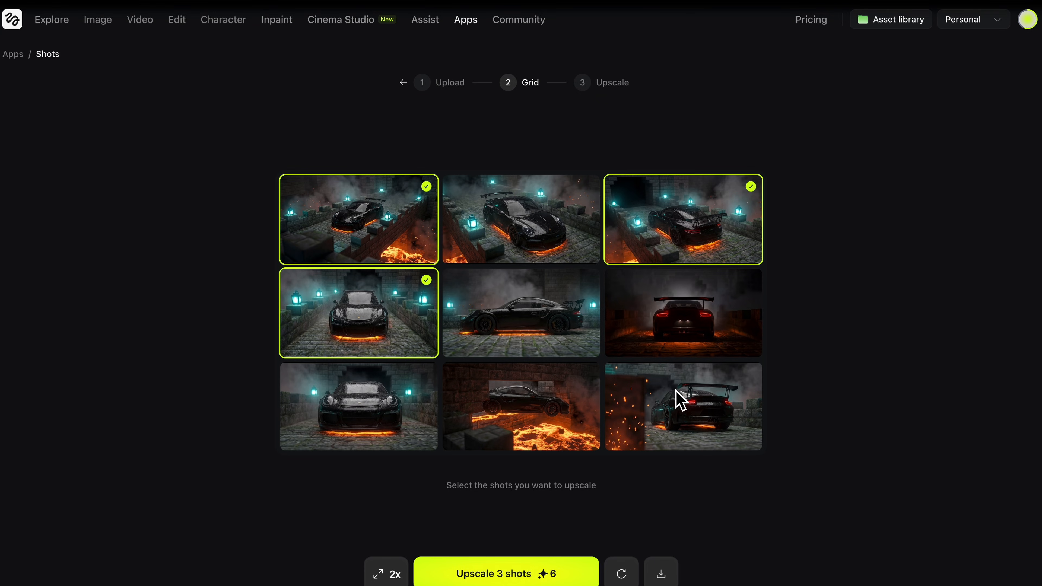
click(681, 404)
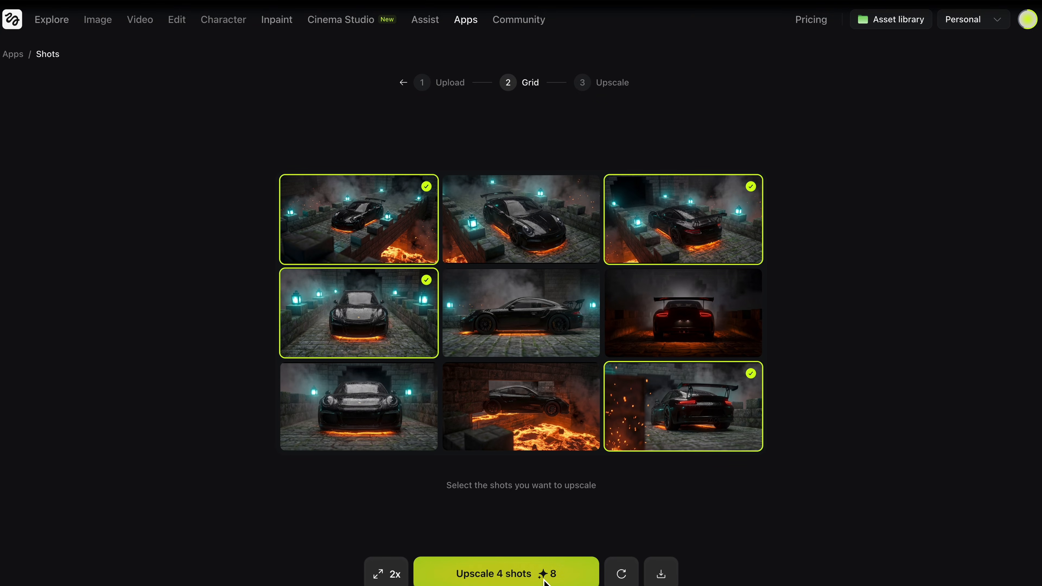
click(493, 582)
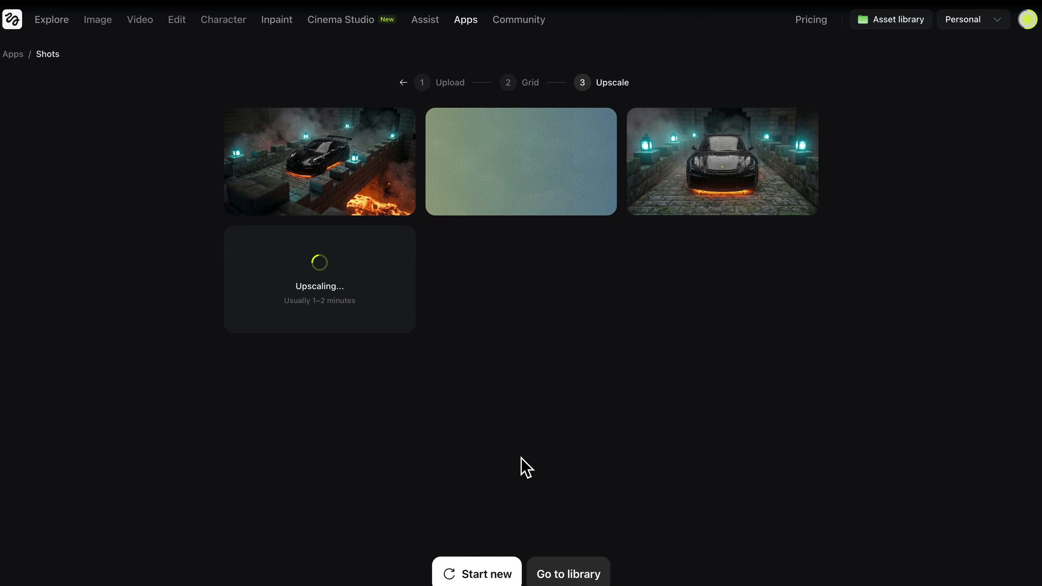
- Return from the Upscale step to the Shots start page via Start new
click(400, 123)
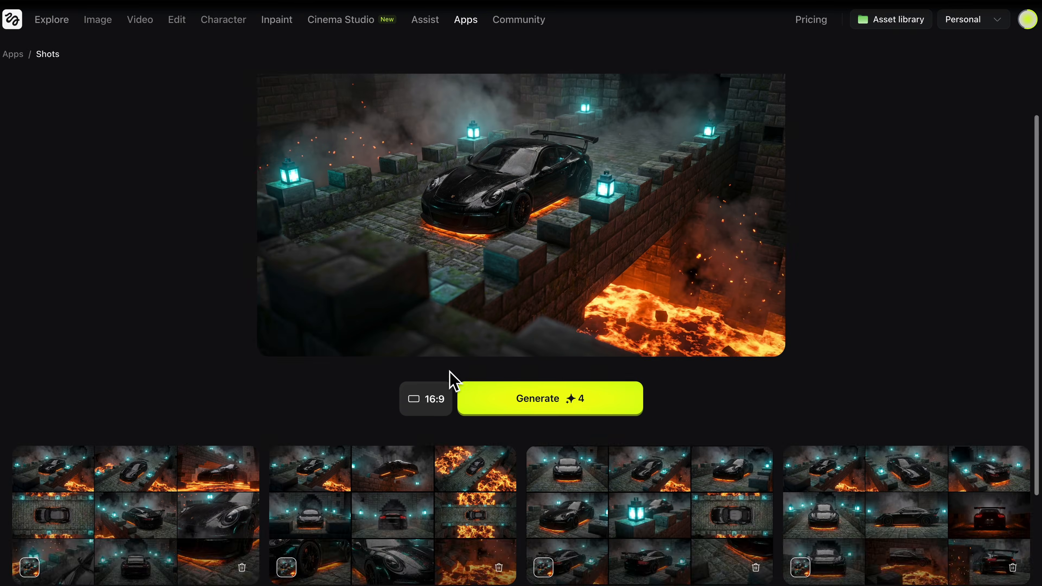
- View an earlier bridge shots grid, toggle the top-down lava shot on and off, then bring up the Video model list
click(556, 399)
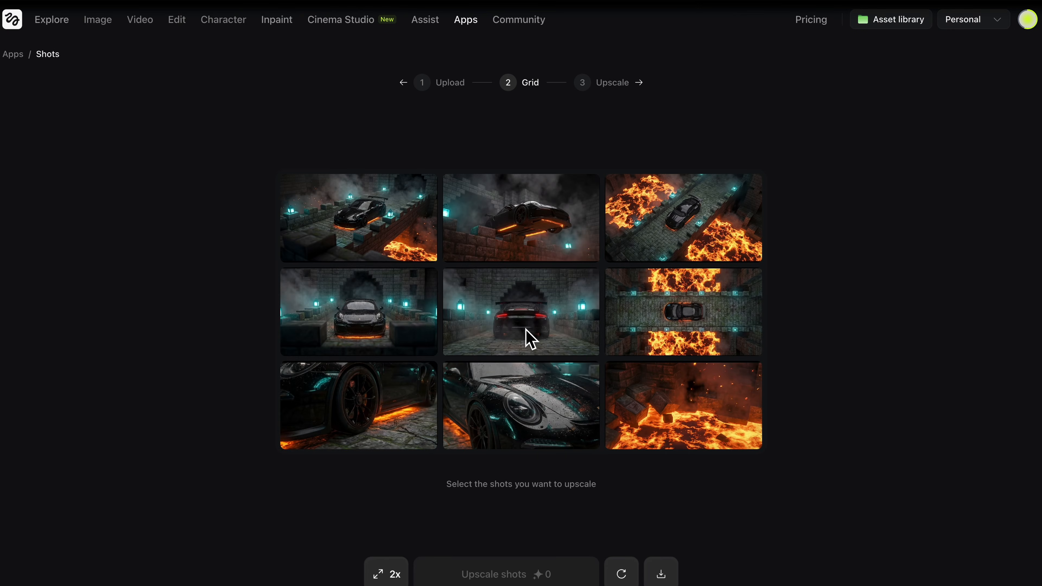
click(683, 312)
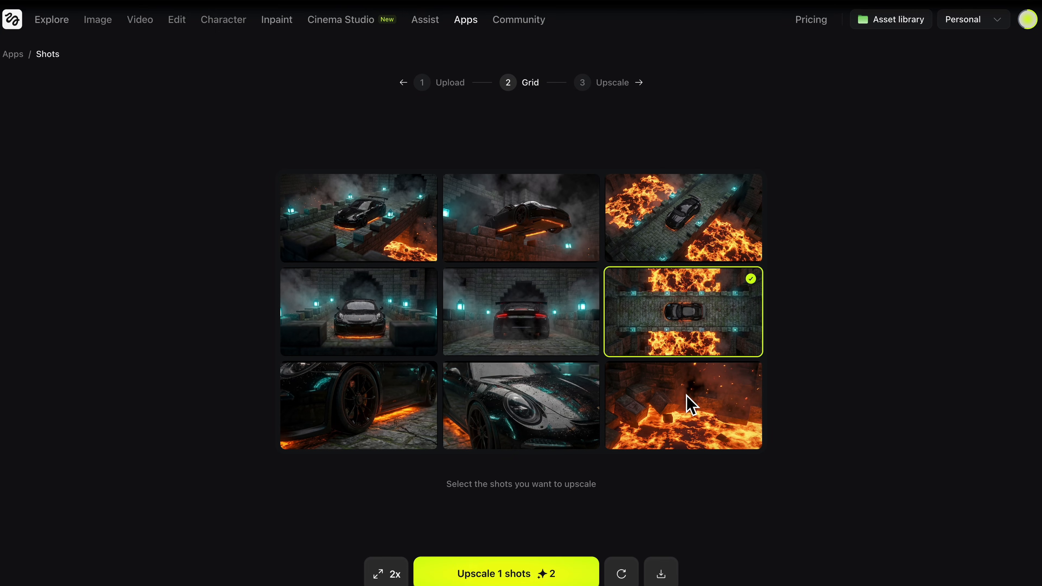
click(689, 406)
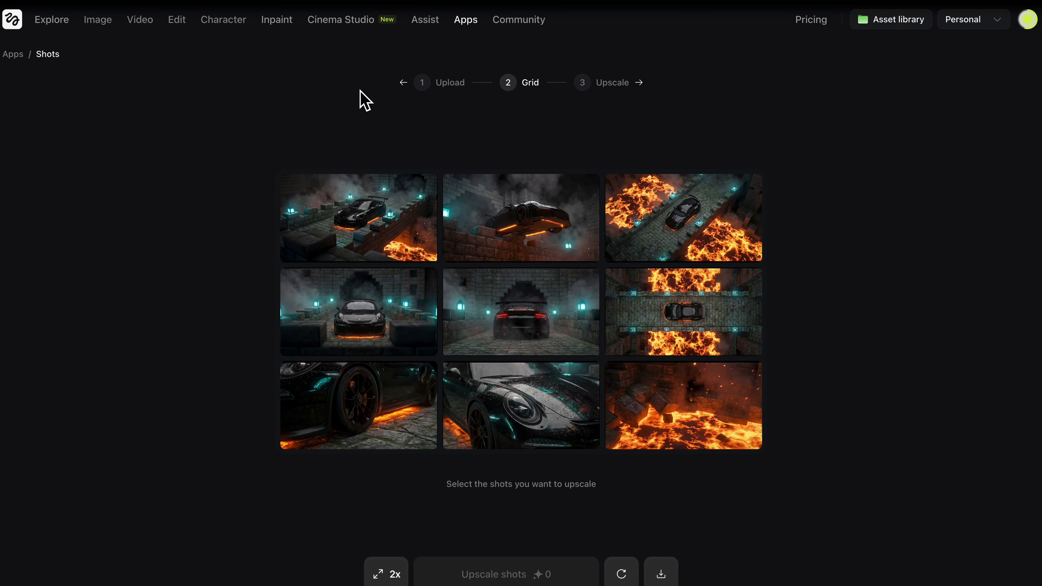
click(139, 19)
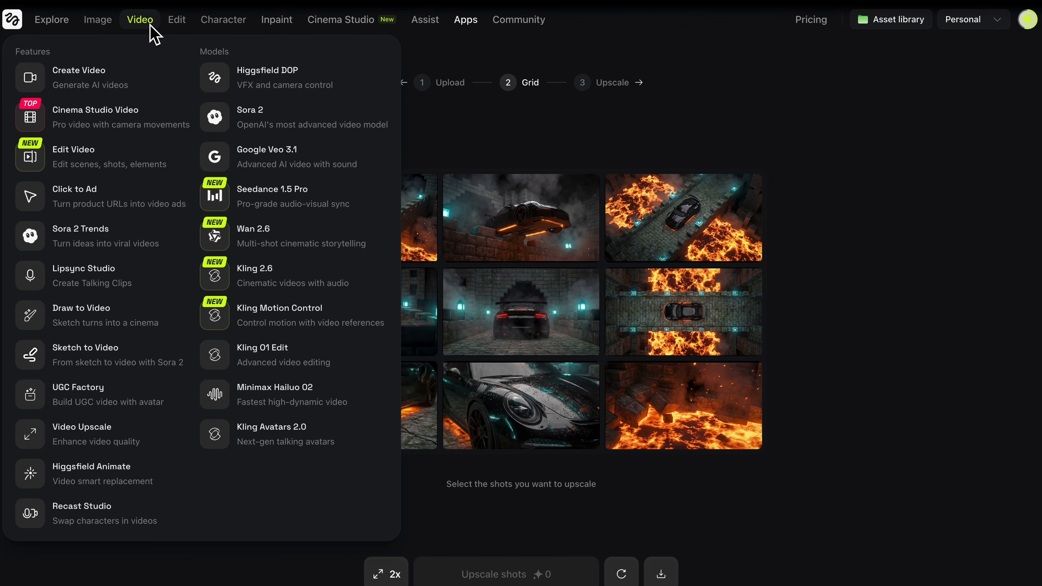
- Enter Create Video with Kling 2.6 and browse its history of earlier lantern-and-Porsche videos
click(79, 77)
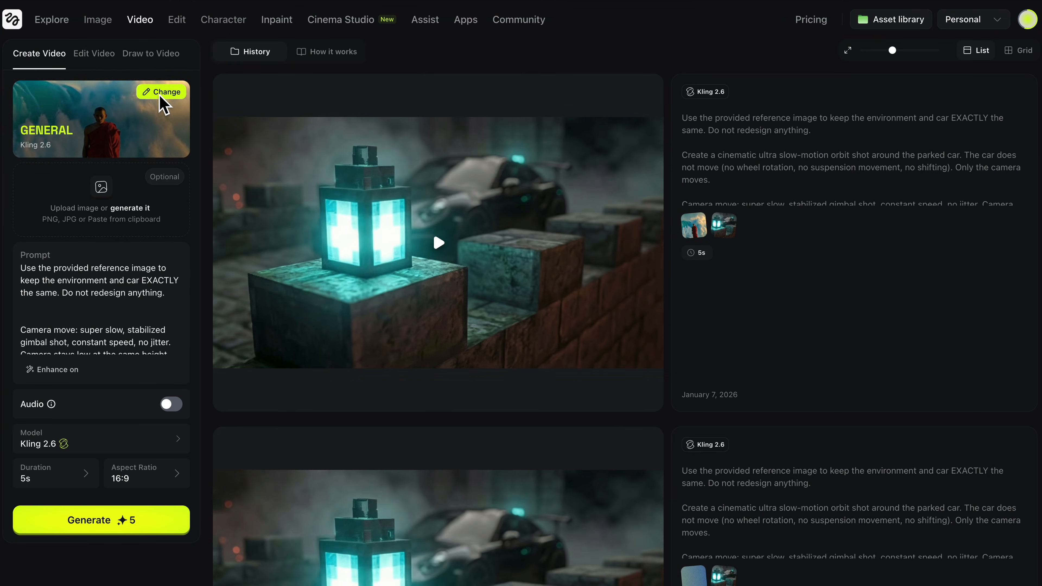
click(162, 92)
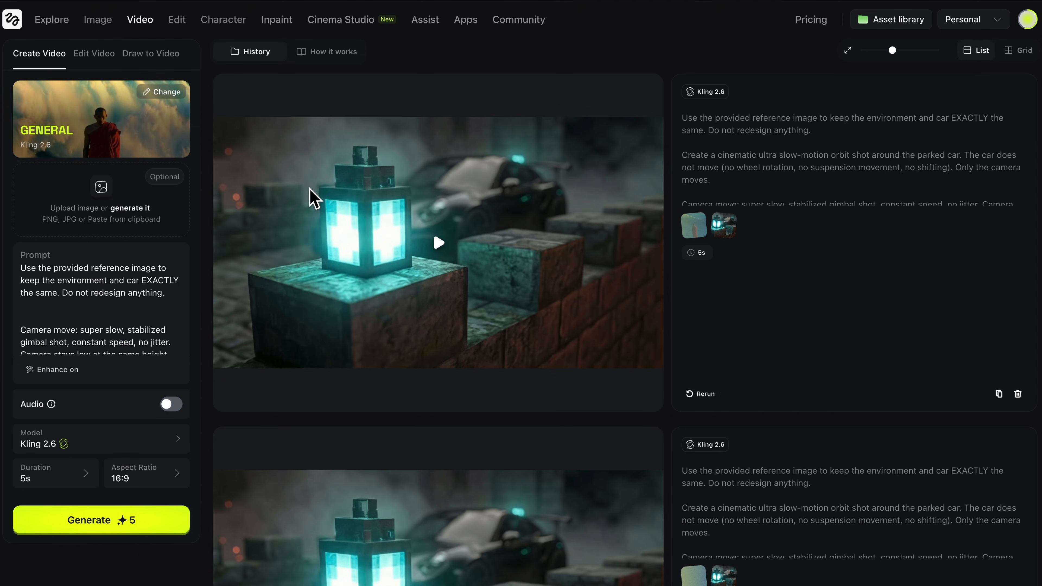
click(101, 439)
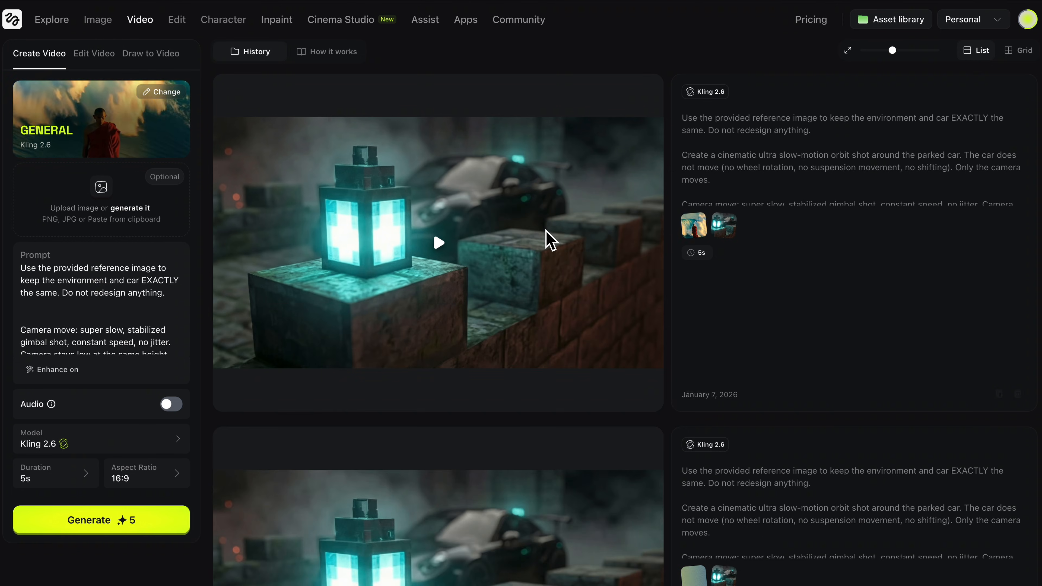
mouse_move(556, 228)
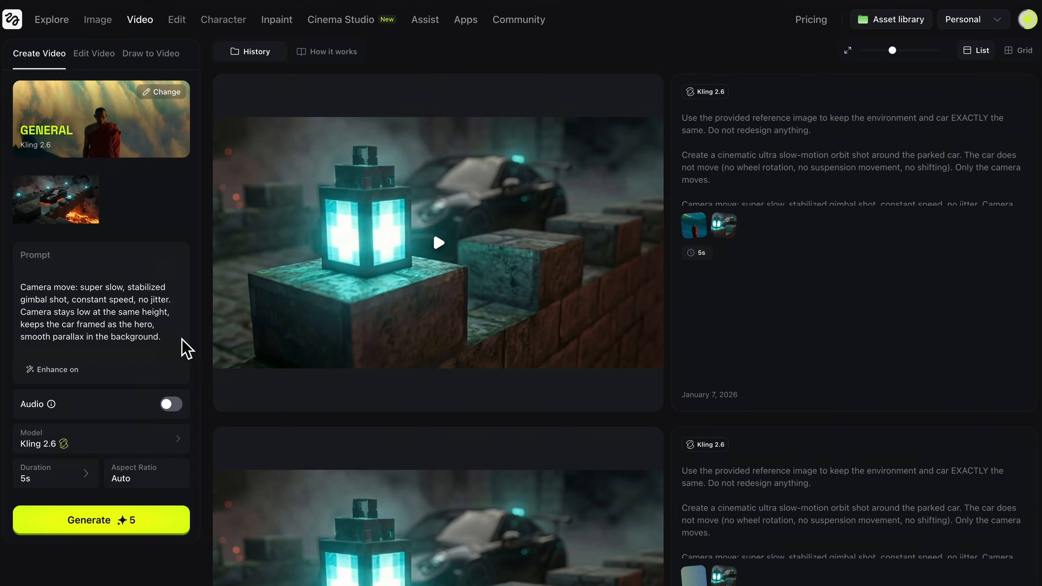
- Scroll down the settings panel to reach the negative prompt and Aspect Ratio controls
scroll(down, 3)
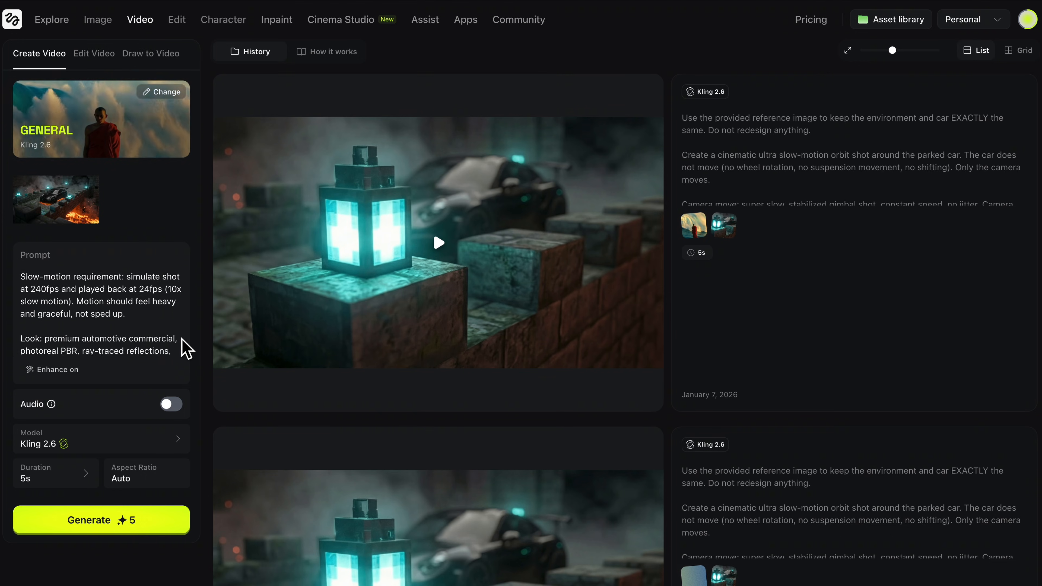
scroll(down, 3)
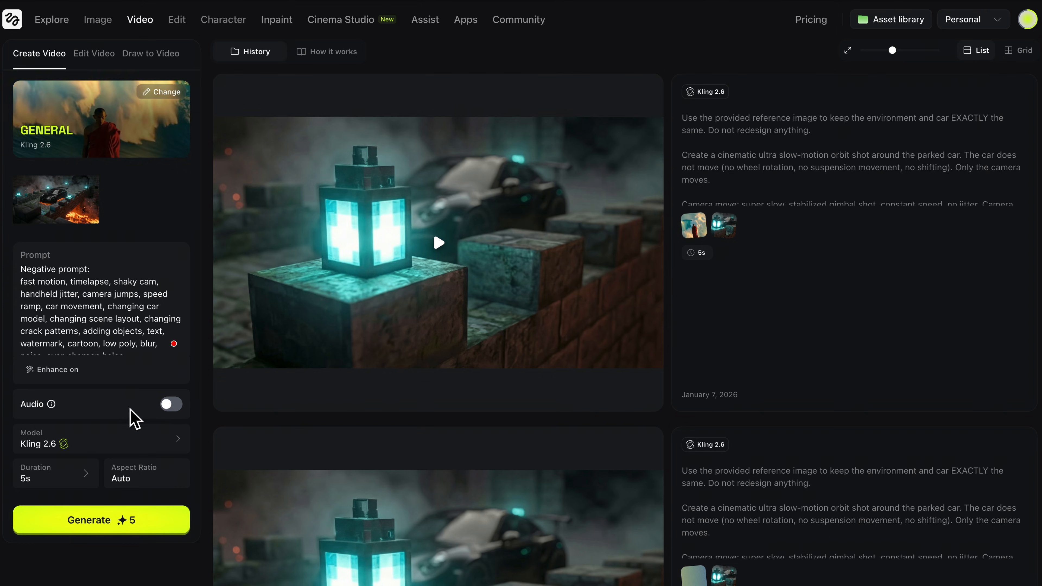
mouse_move(87, 486)
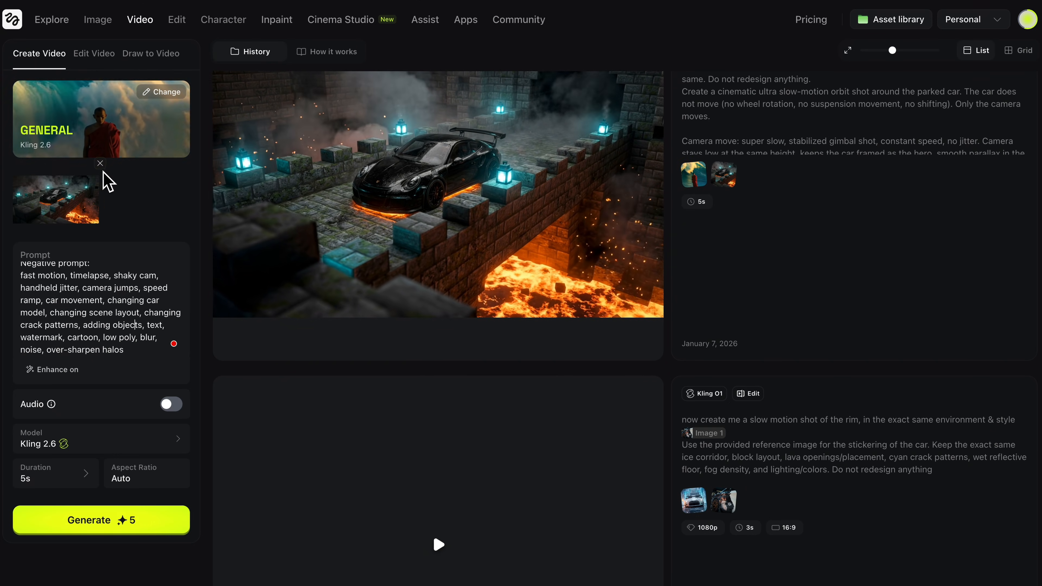
- Remove the current reference image and preview the finished top-down drone lava clip fullscreen
click(100, 163)
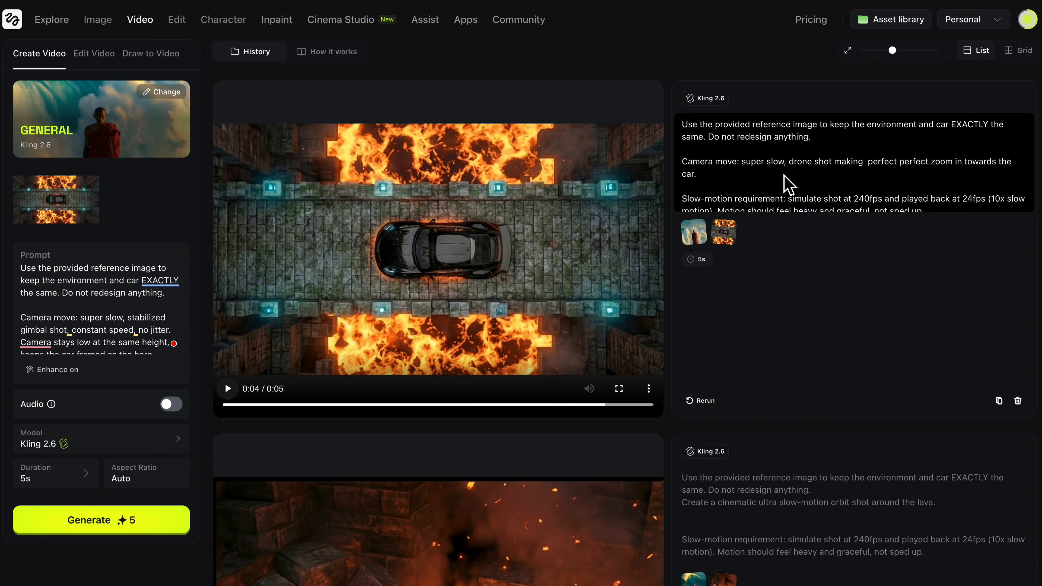
mouse_move(926, 173)
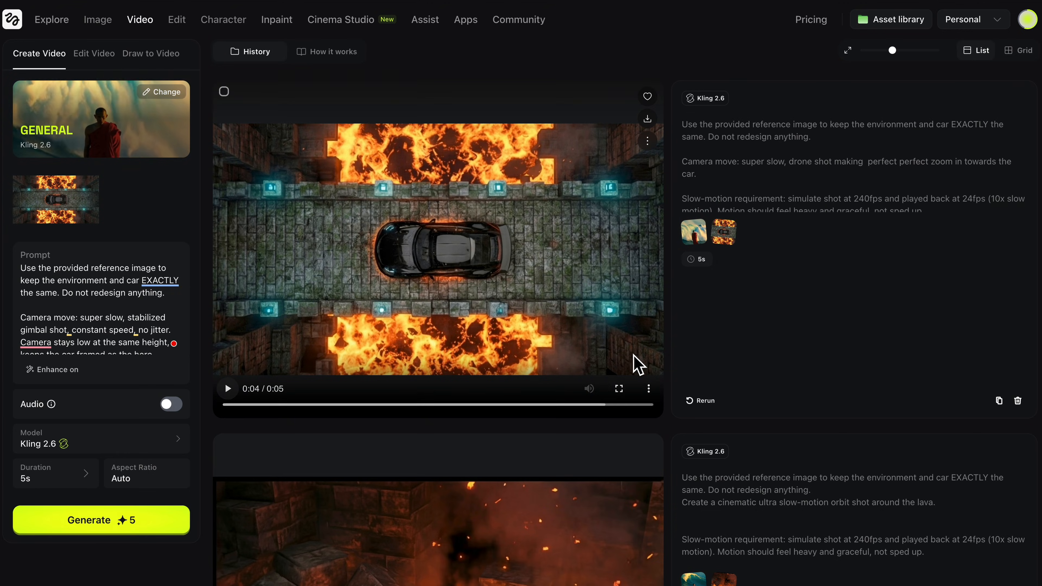
click(619, 388)
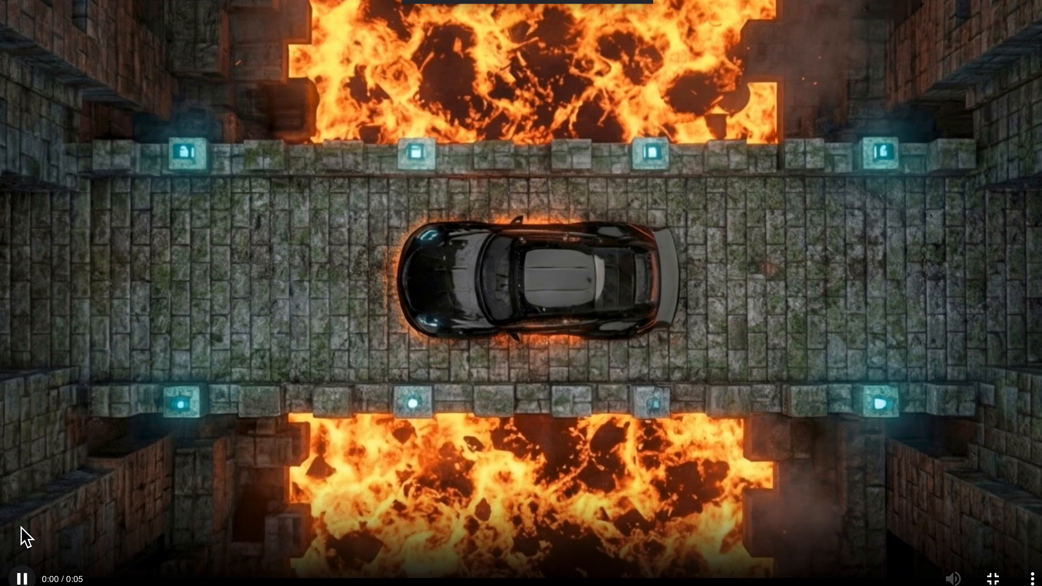
click(996, 577)
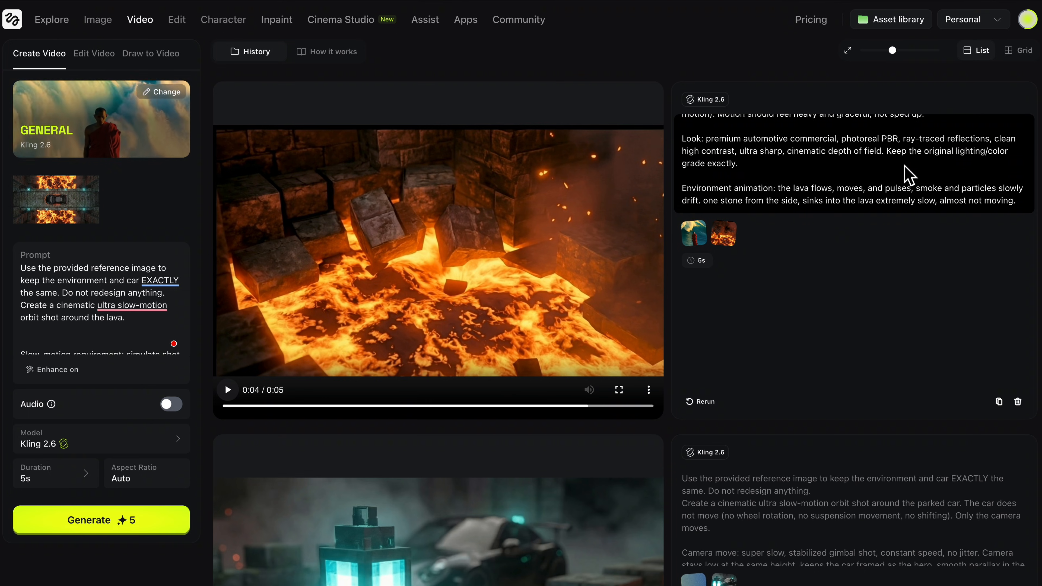
scroll(down, 3)
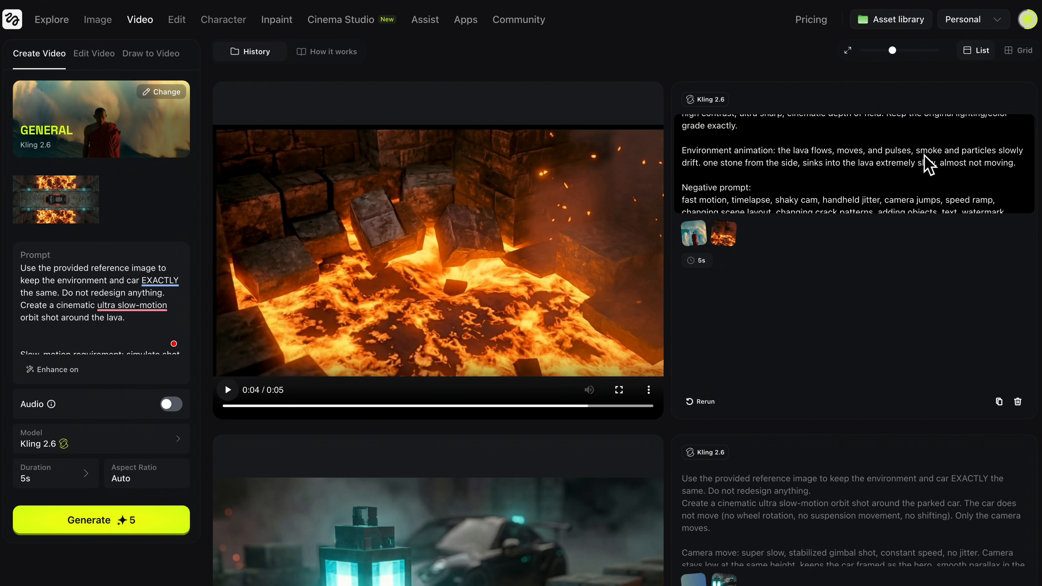
mouse_move(755, 179)
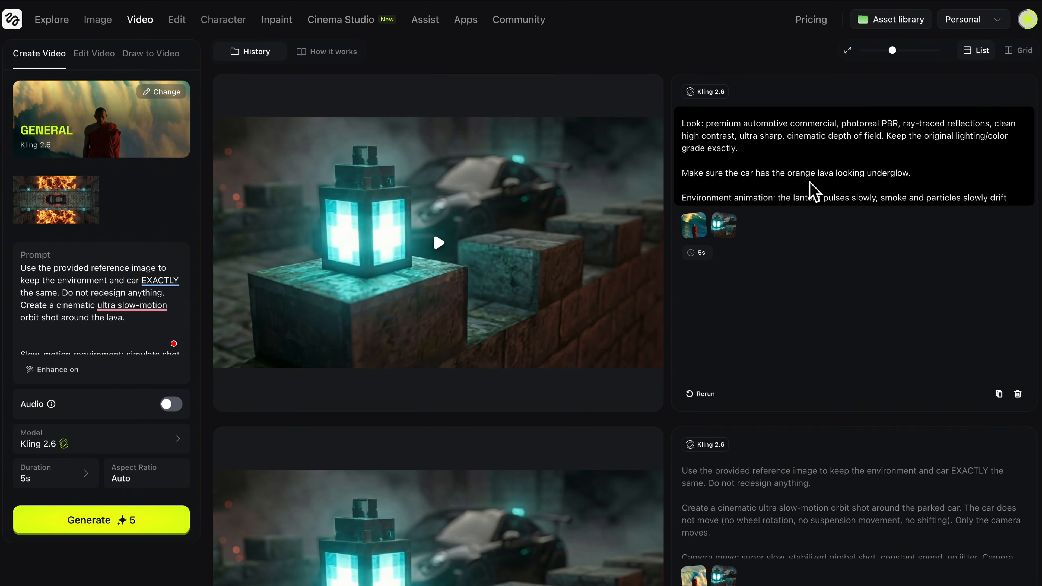
click(438, 244)
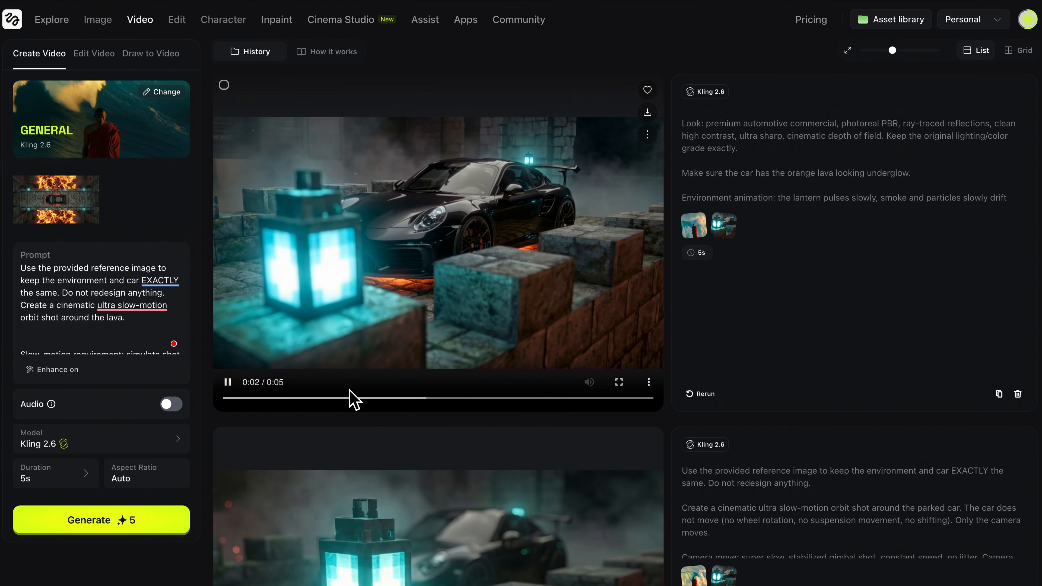
click(228, 382)
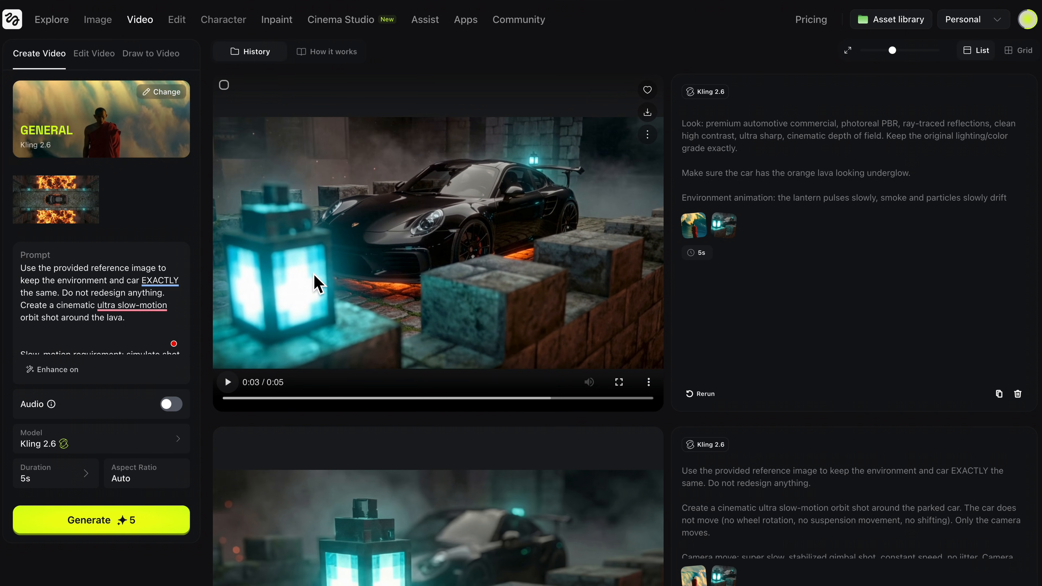
mouse_move(377, 305)
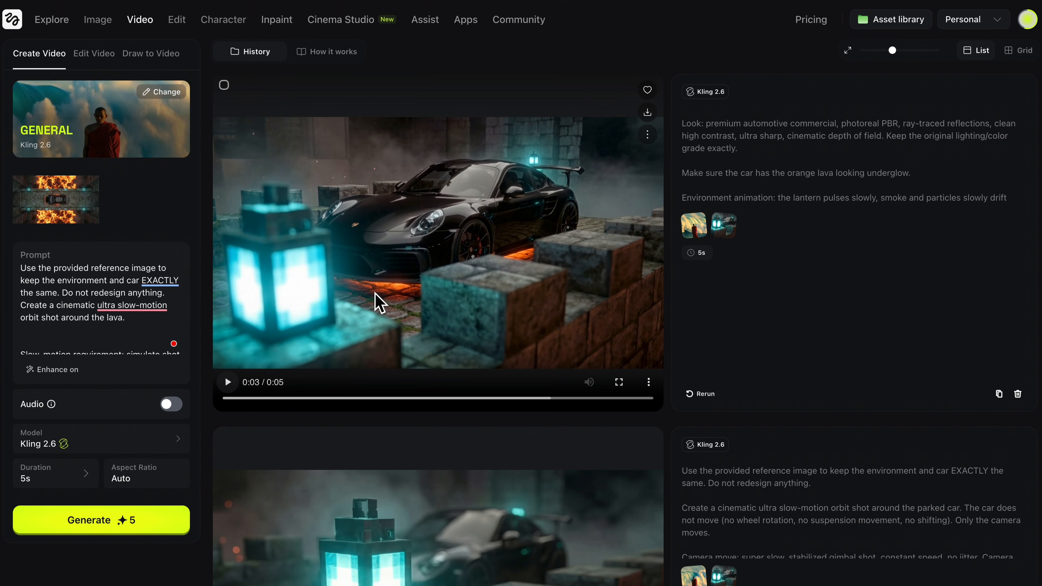